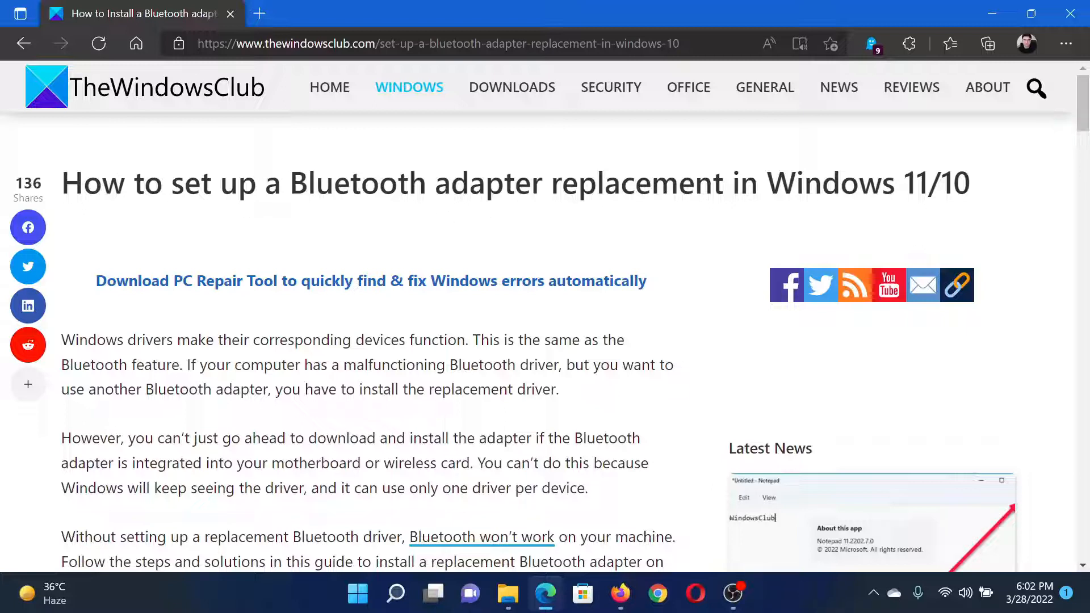
Highlight part of the article title and scroll down to 'Install a Bluetooth adapter replacement'
left_click_drag(360, 183, 785, 183)
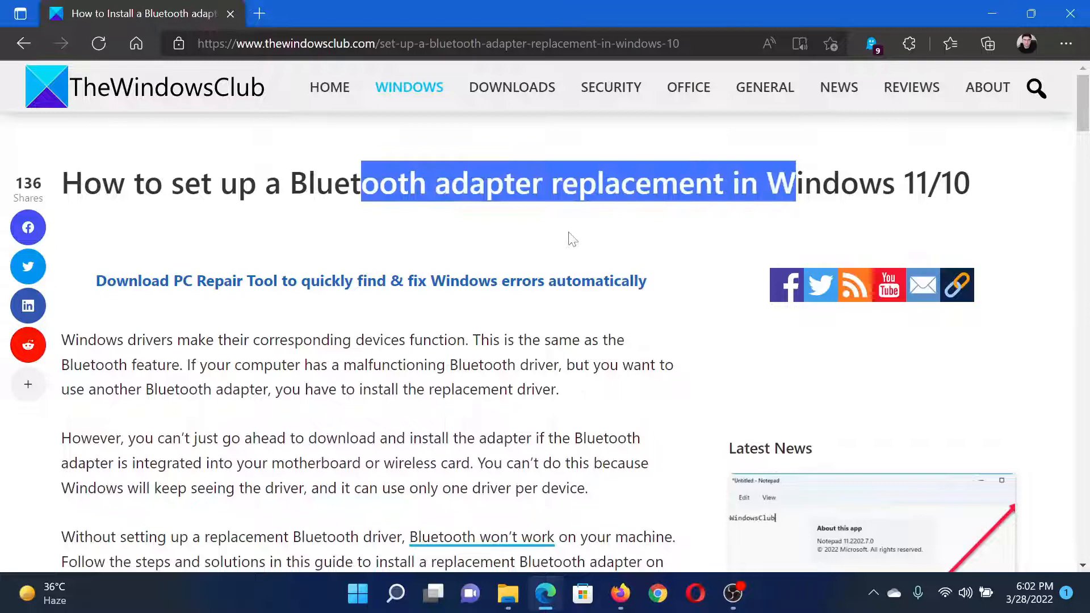
scroll("down", 3)
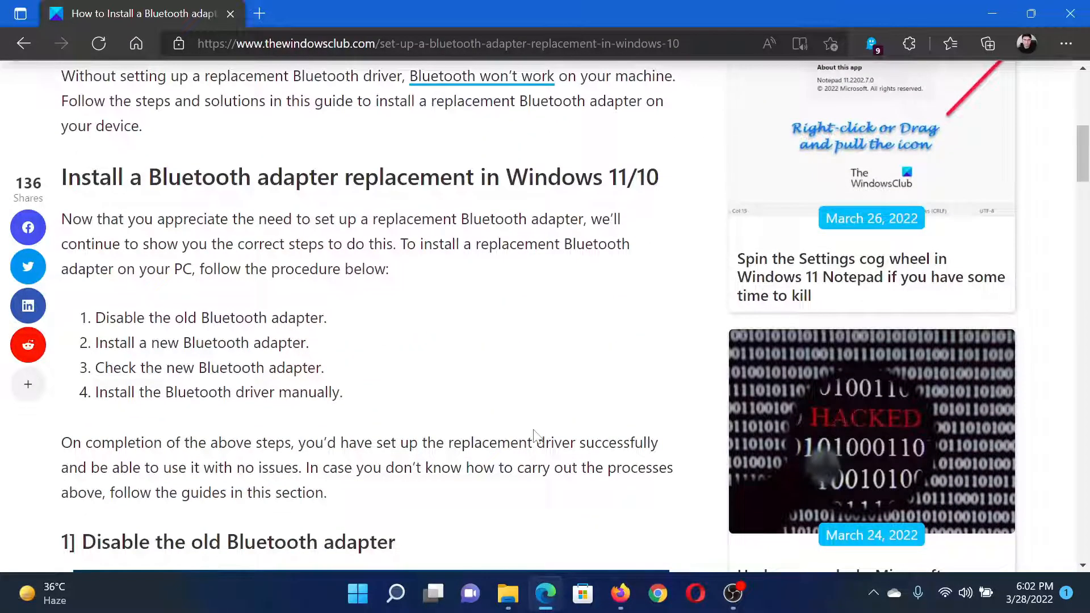
scroll("down", 3)
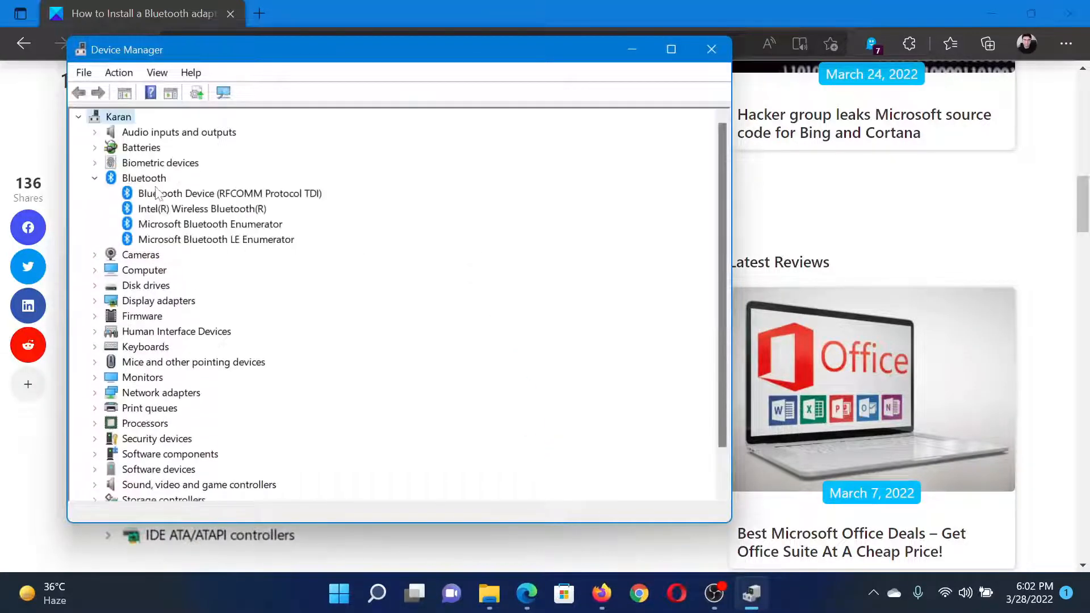
Open the context menu for Intel(R) Wireless Bluetooth(R) in Device Manager
right_click(202, 208)
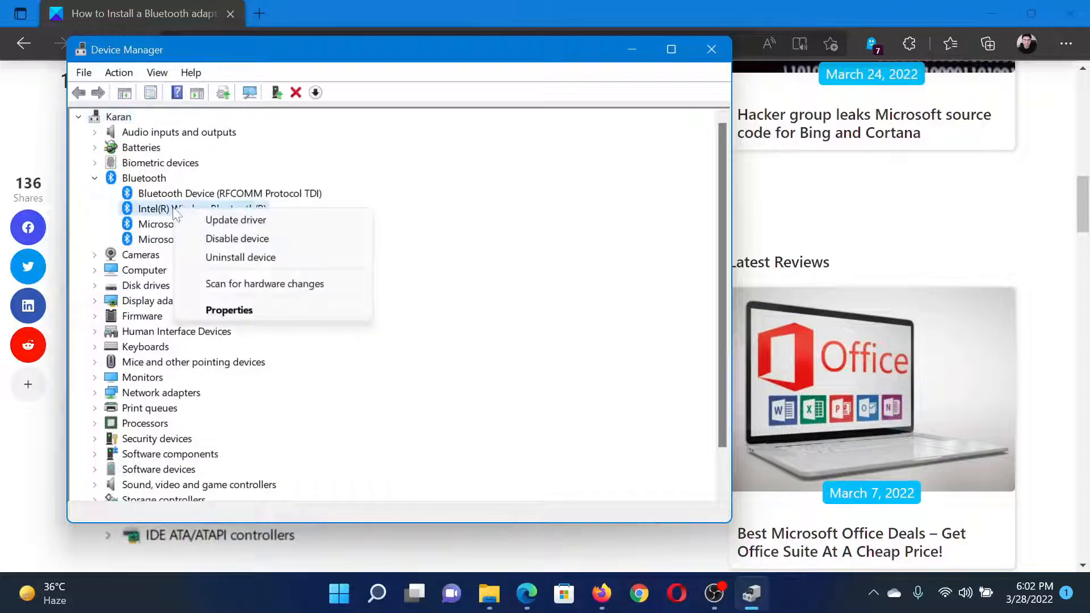
mouse_move(240, 256)
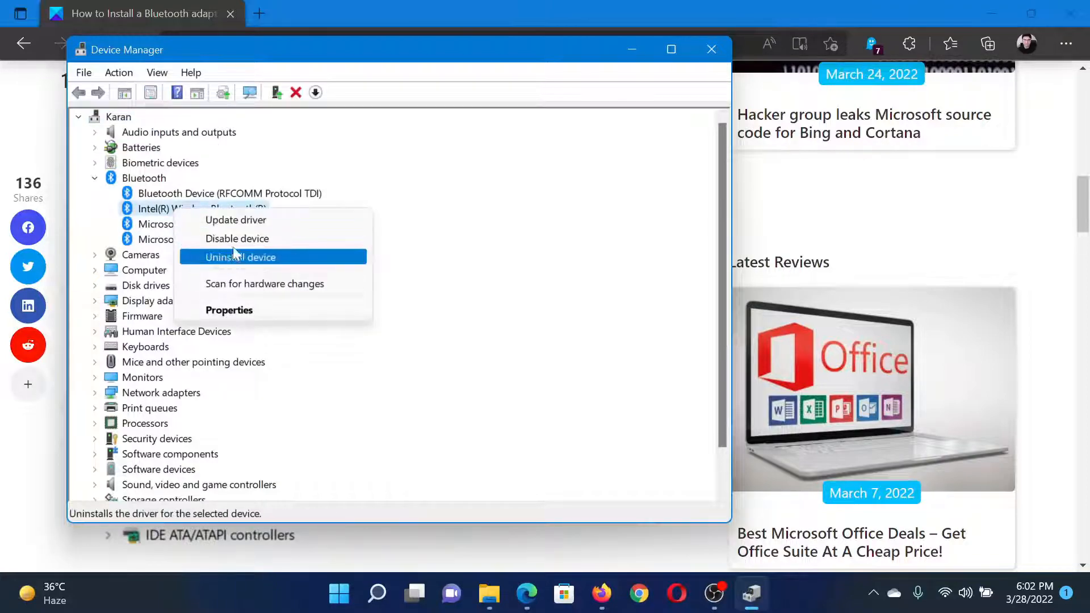
left_click(711, 50)
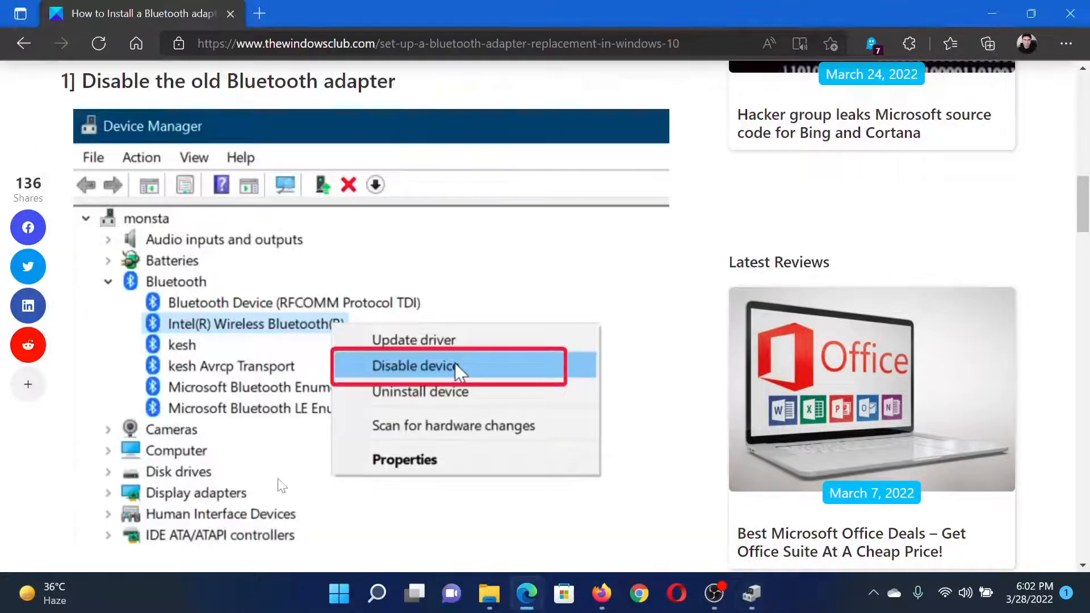
Scroll the article down to '3] Check the new Bluetooth adapter'
scroll("down", 3)
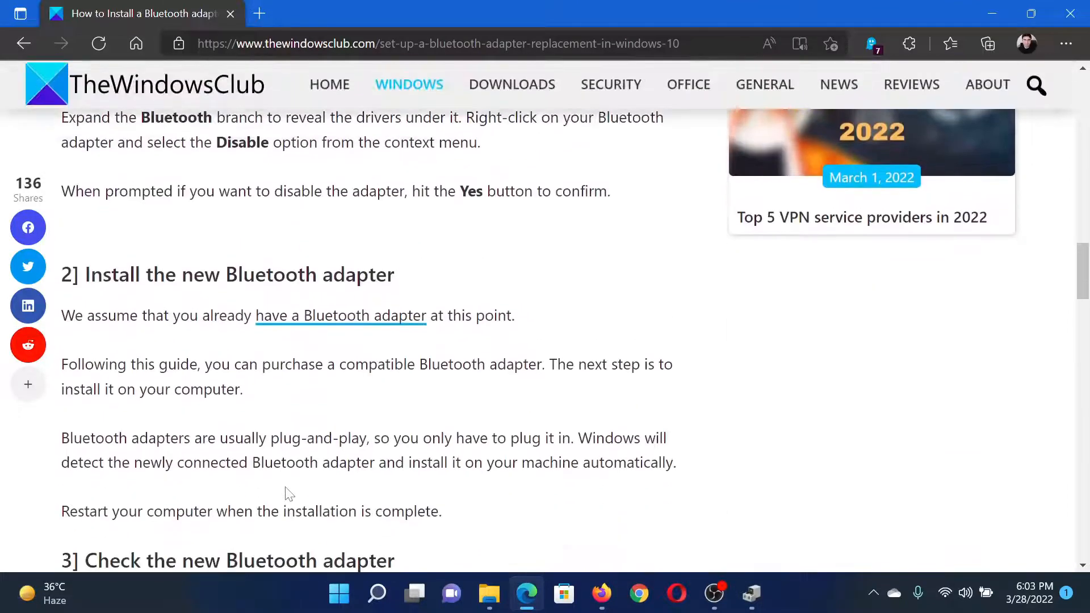
scroll("down", 3)
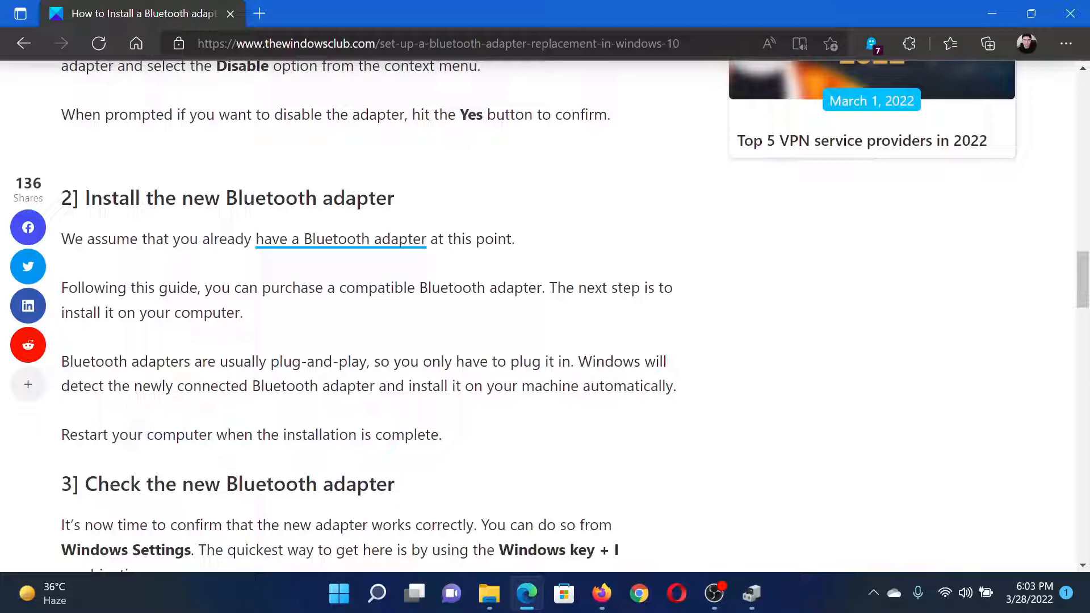
scroll("down", 3)
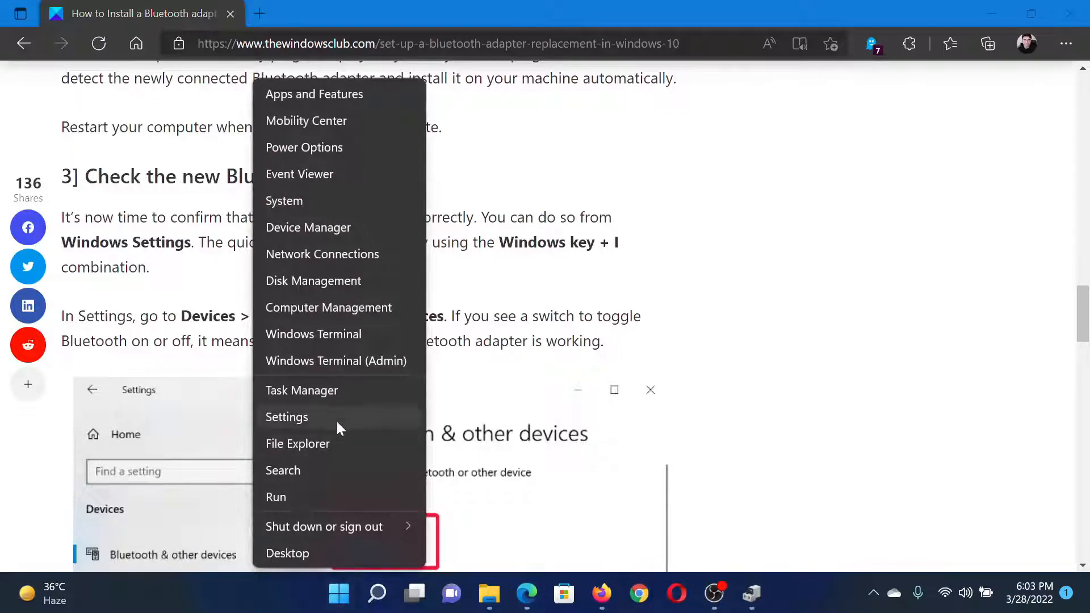
Go to Settings' Bluetooth & devices page to check Bluetooth is on
left_click(286, 416)
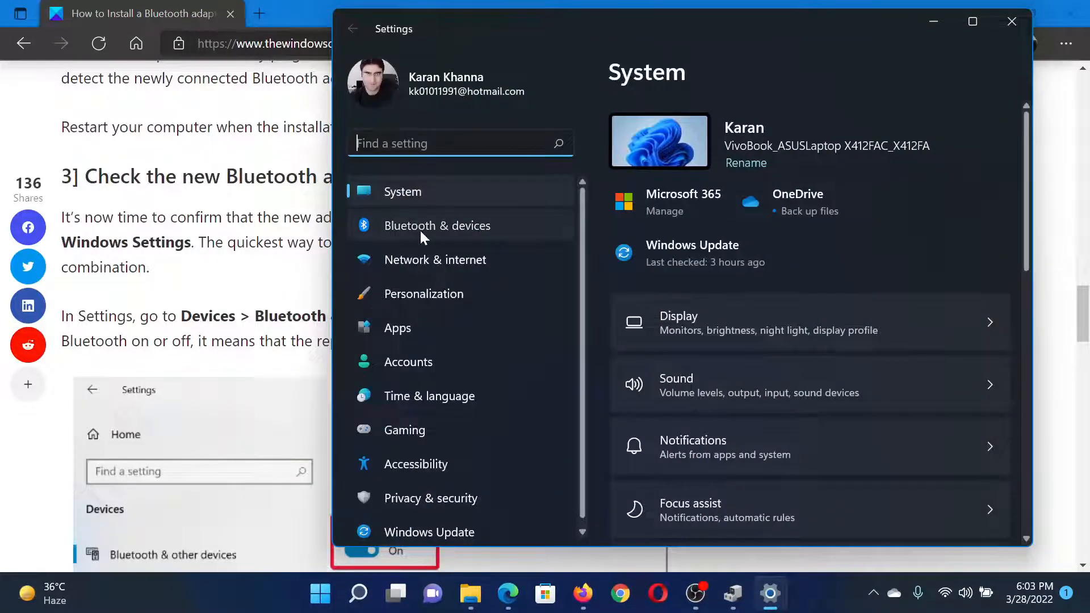
left_click(437, 225)
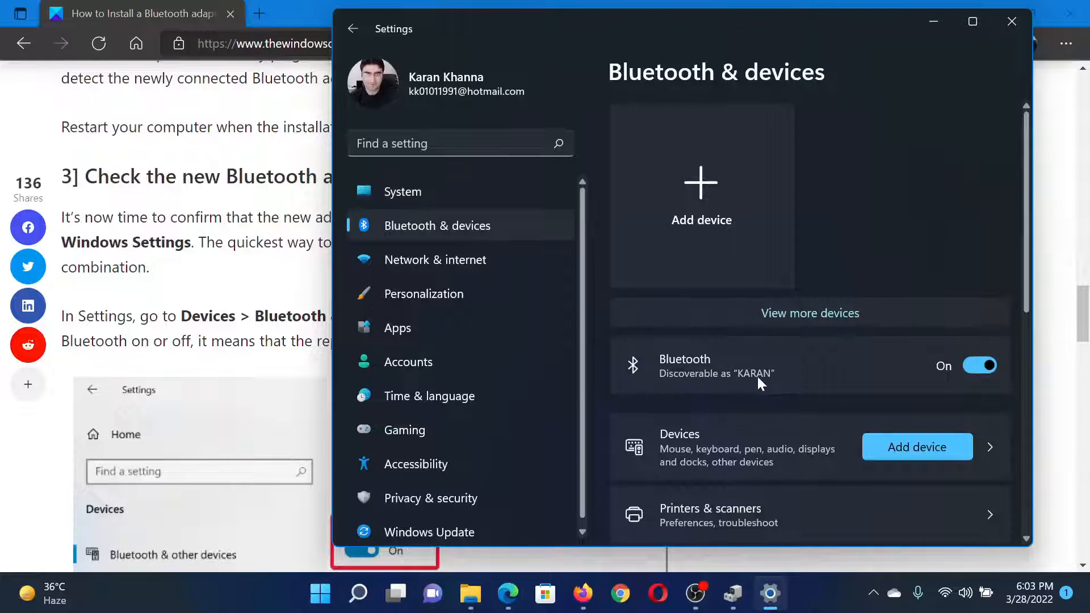
mouse_move(208, 289)
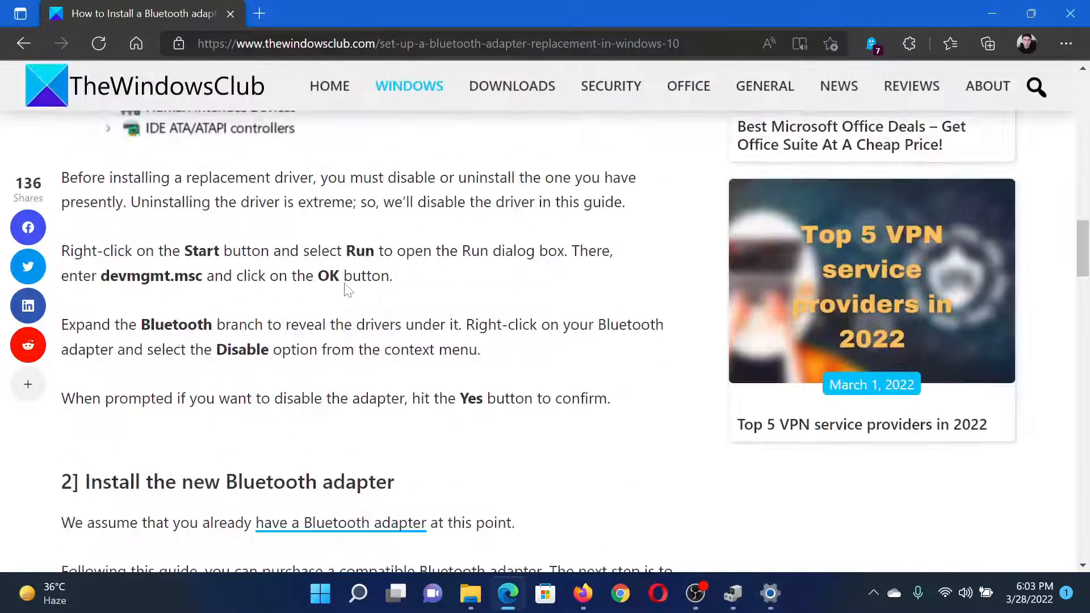
Scroll the TheWindowsClub article up to its title
scroll("up", 3)
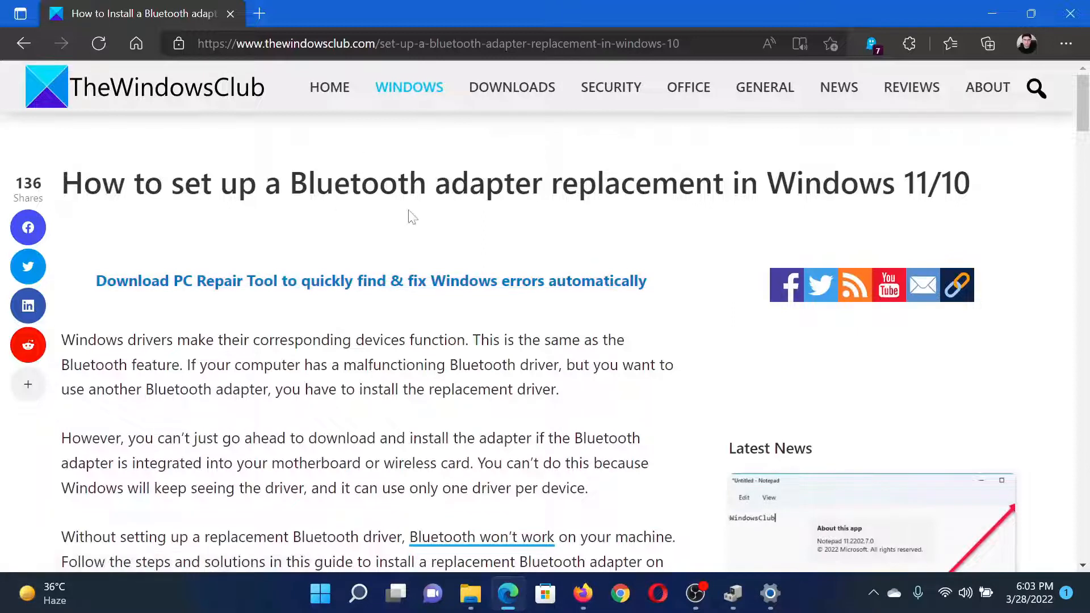
mouse_move(331, 215)
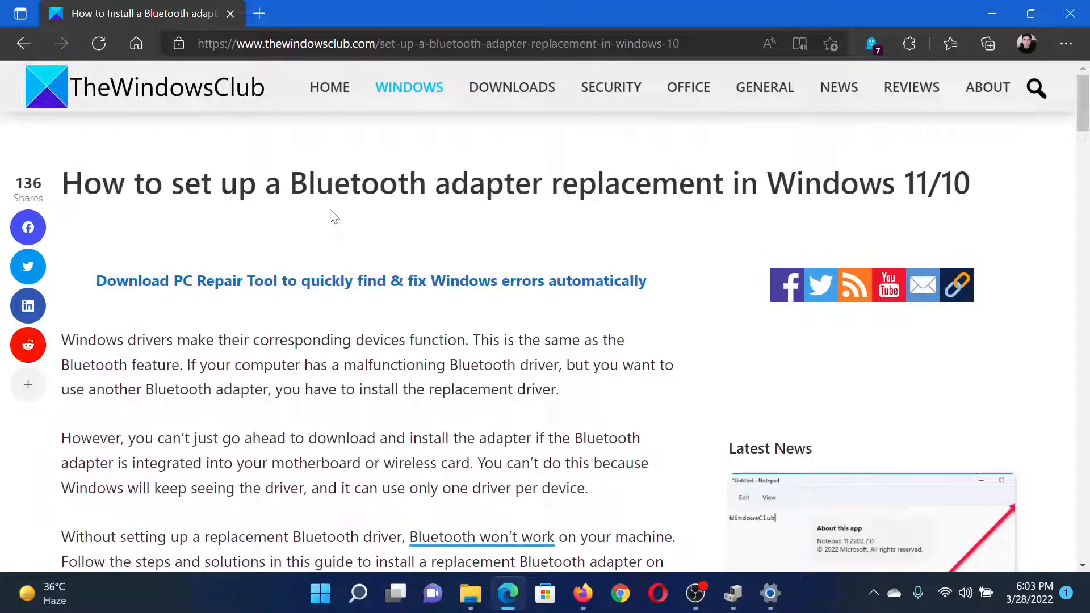
mouse_move(339, 318)
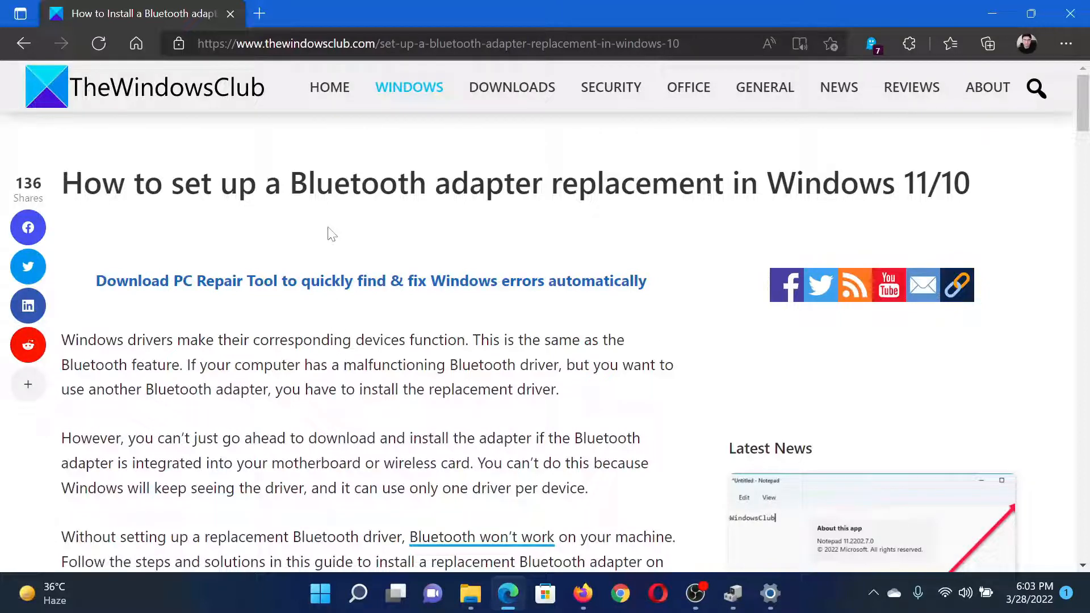
mouse_move(338, 239)
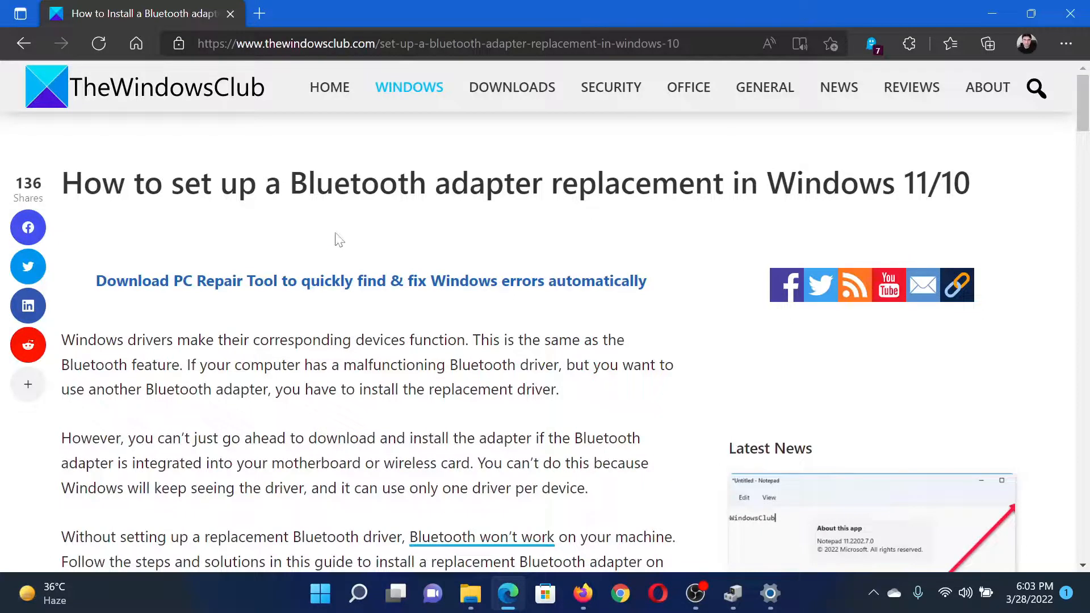